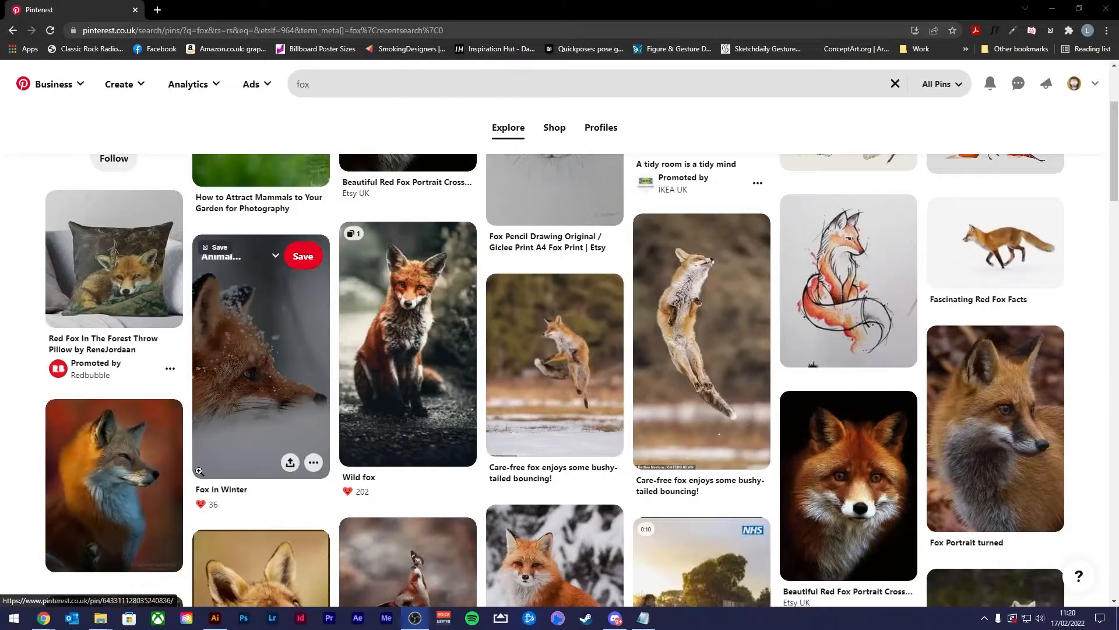
scroll("down", 3)
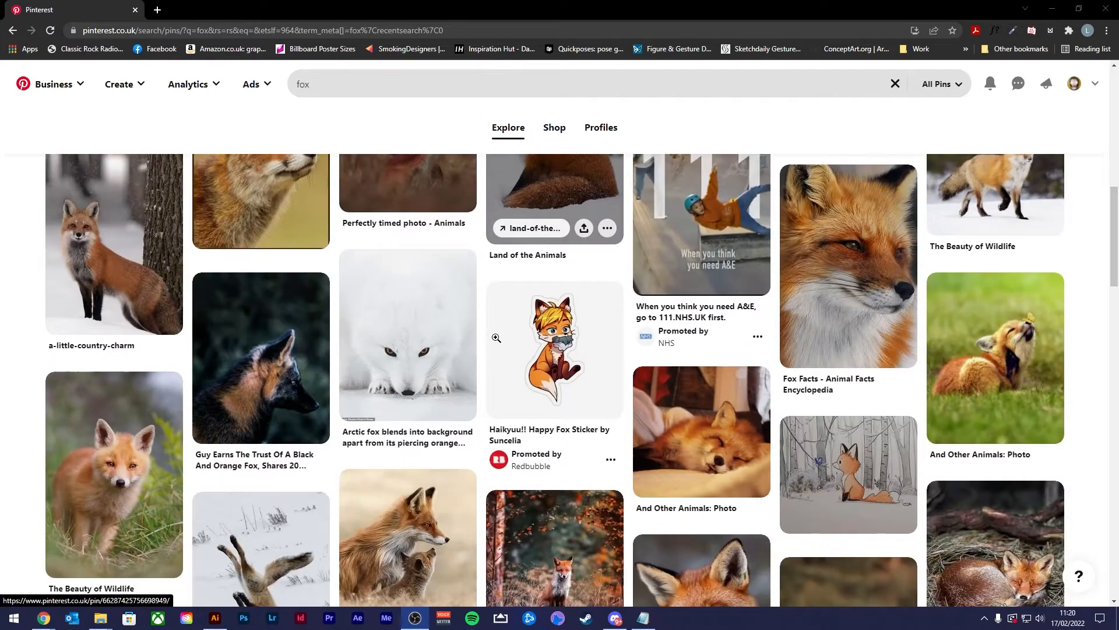
scroll("down", 3)
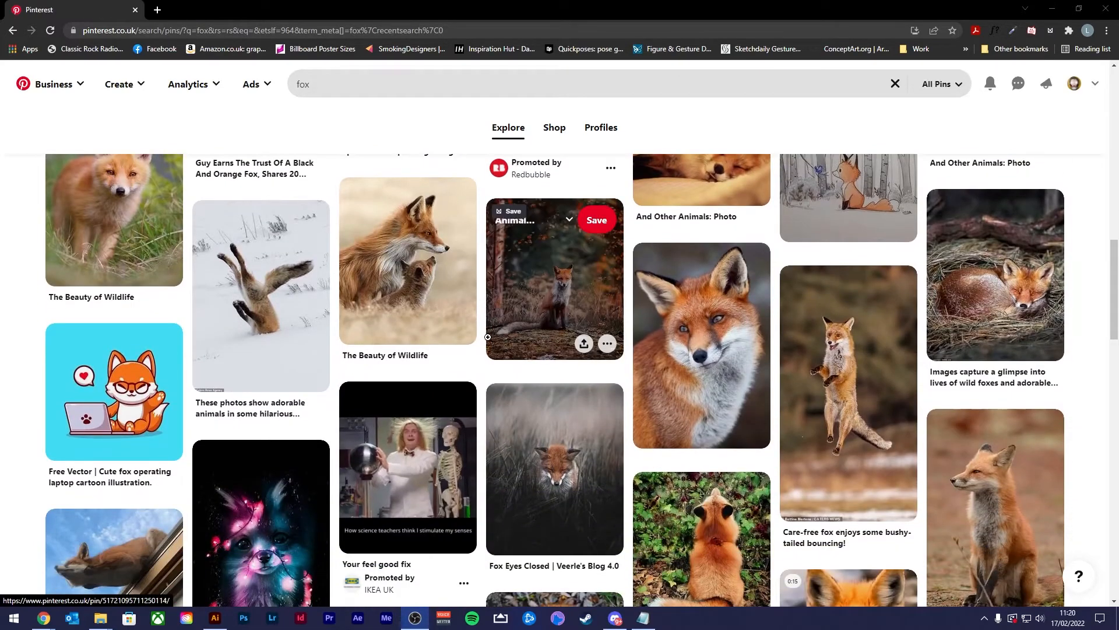
scroll("down", 3)
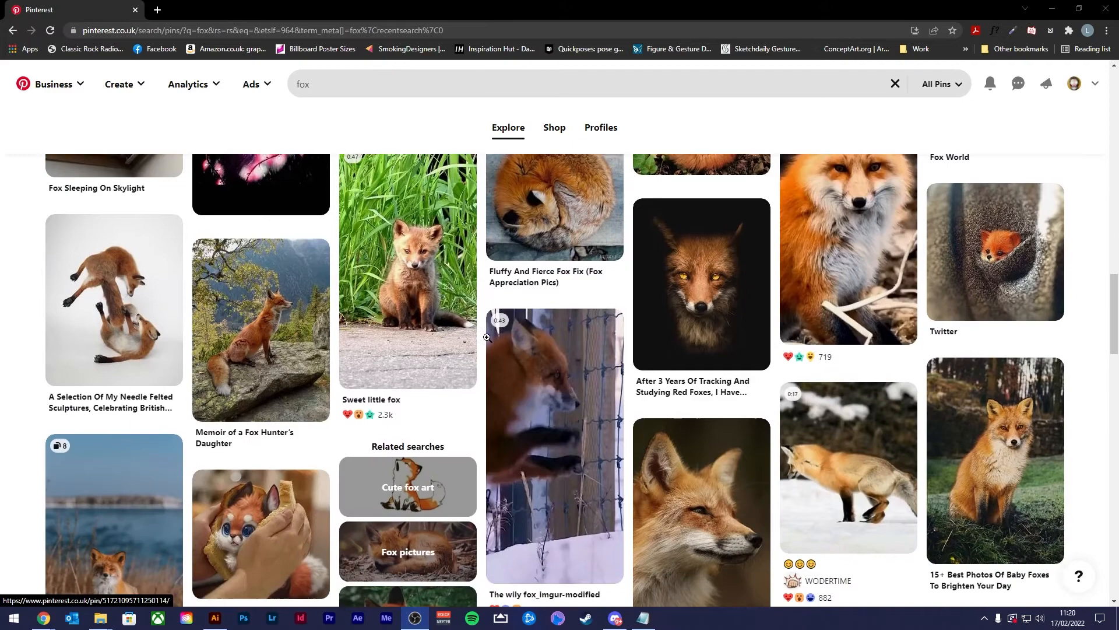